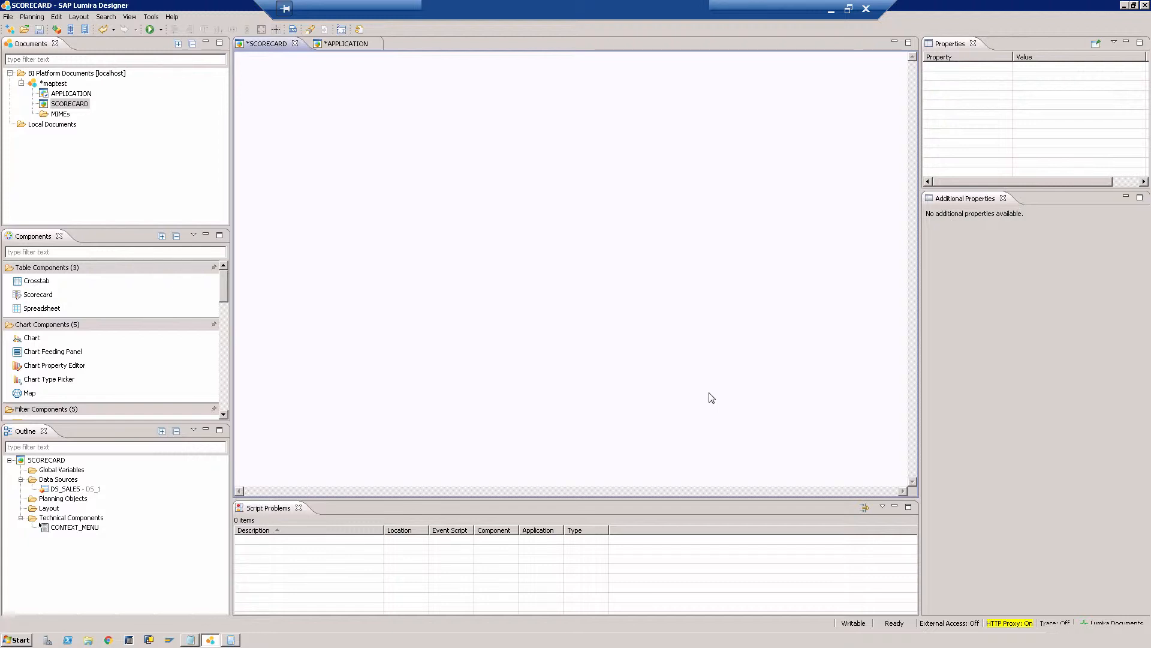
mouse_move(722, 160)
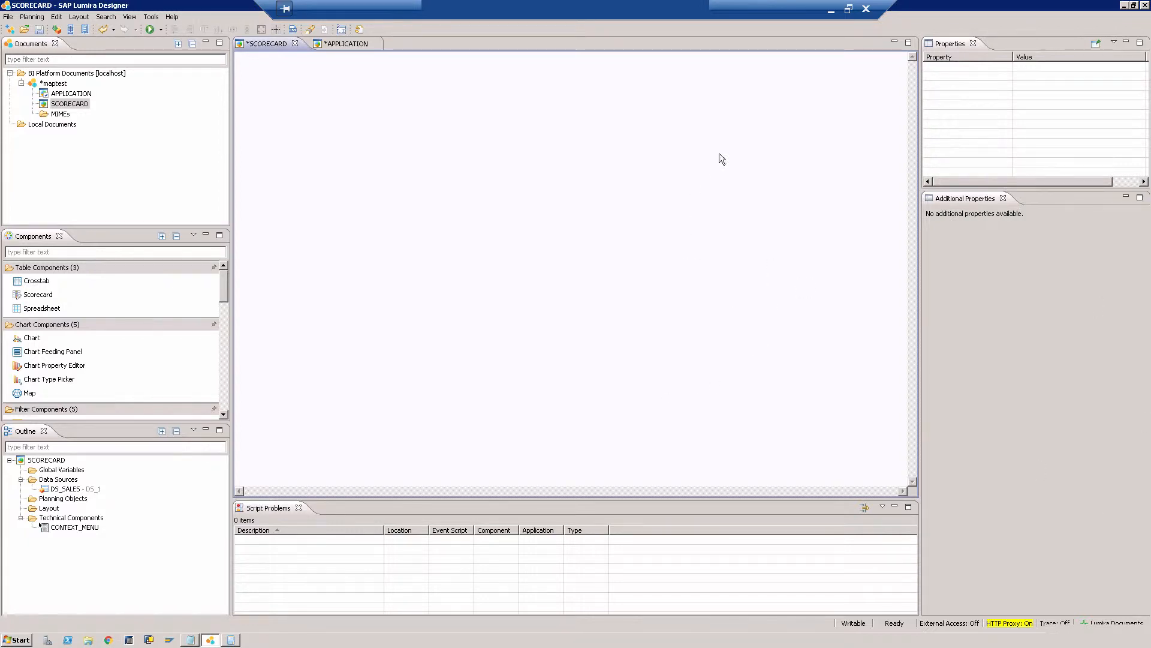
mouse_move(712, 244)
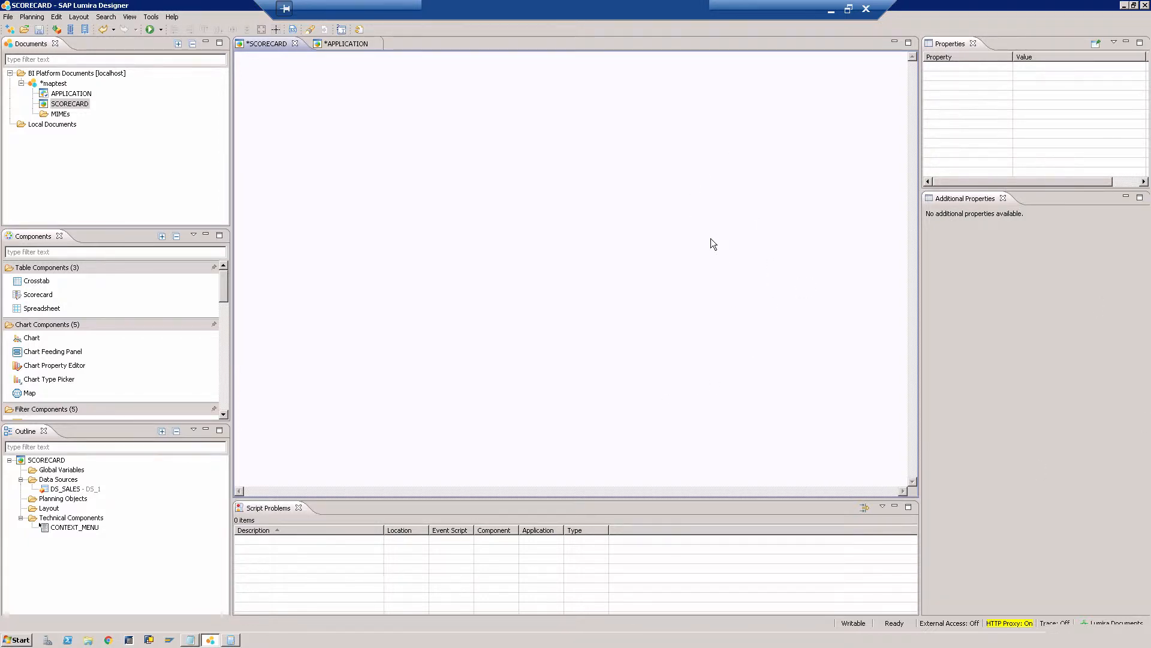
mouse_move(624, 265)
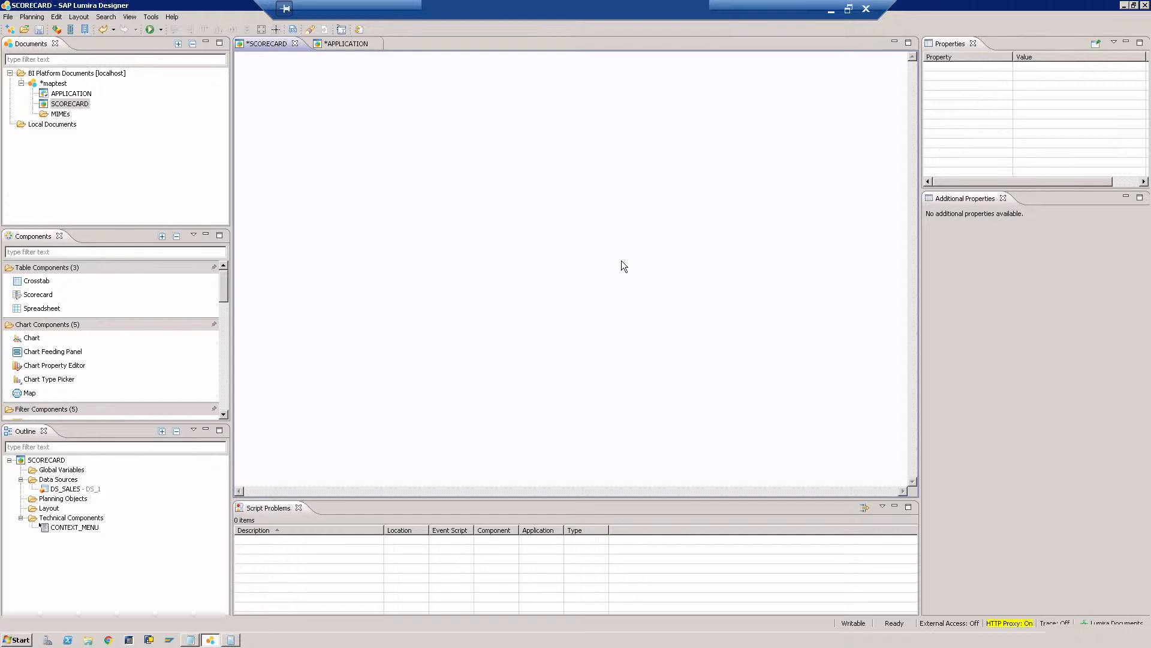
mouse_move(347, 162)
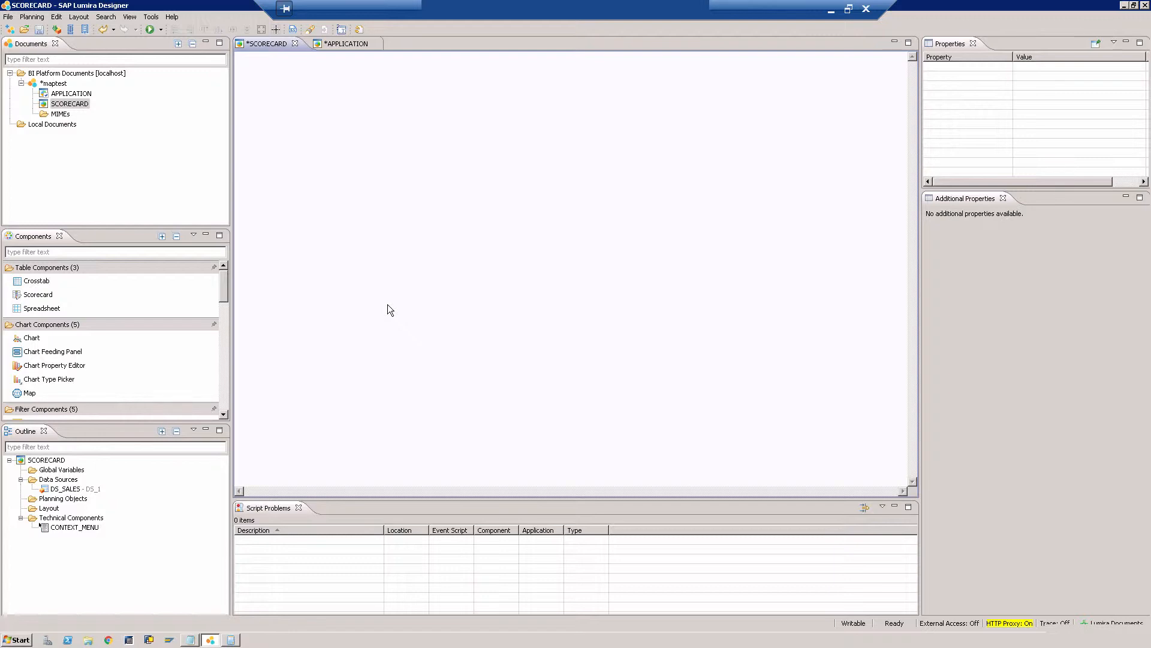
mouse_move(370, 328)
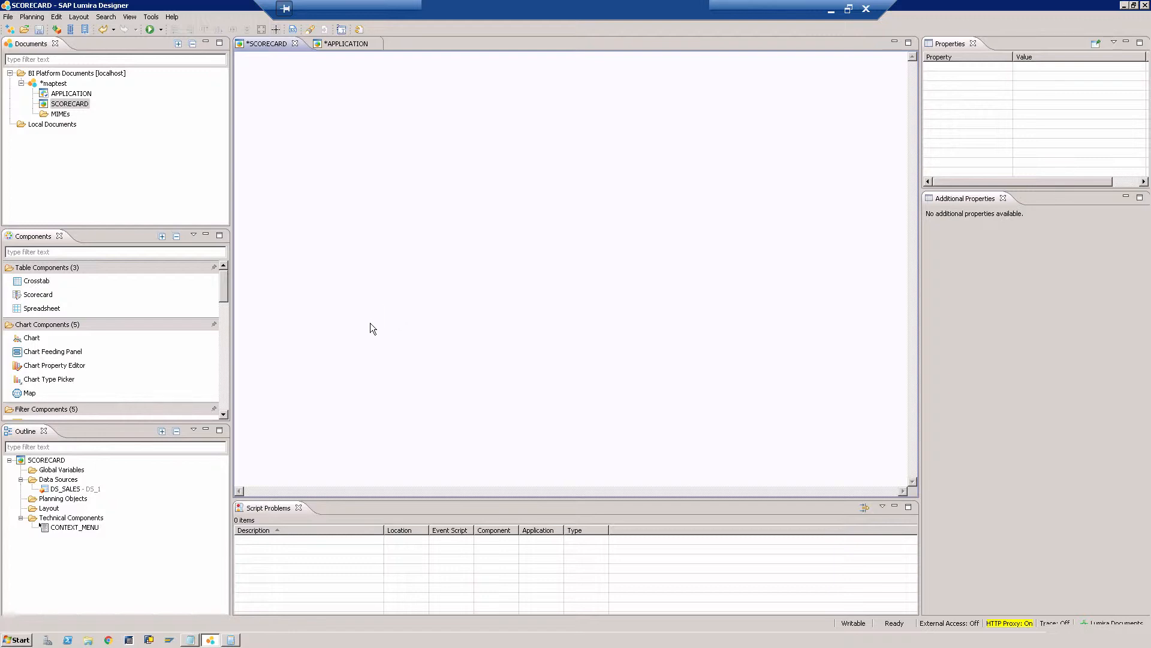
Step: Open the DS_SALES initial view and expand Measures to inspect its four measures
click(72, 488)
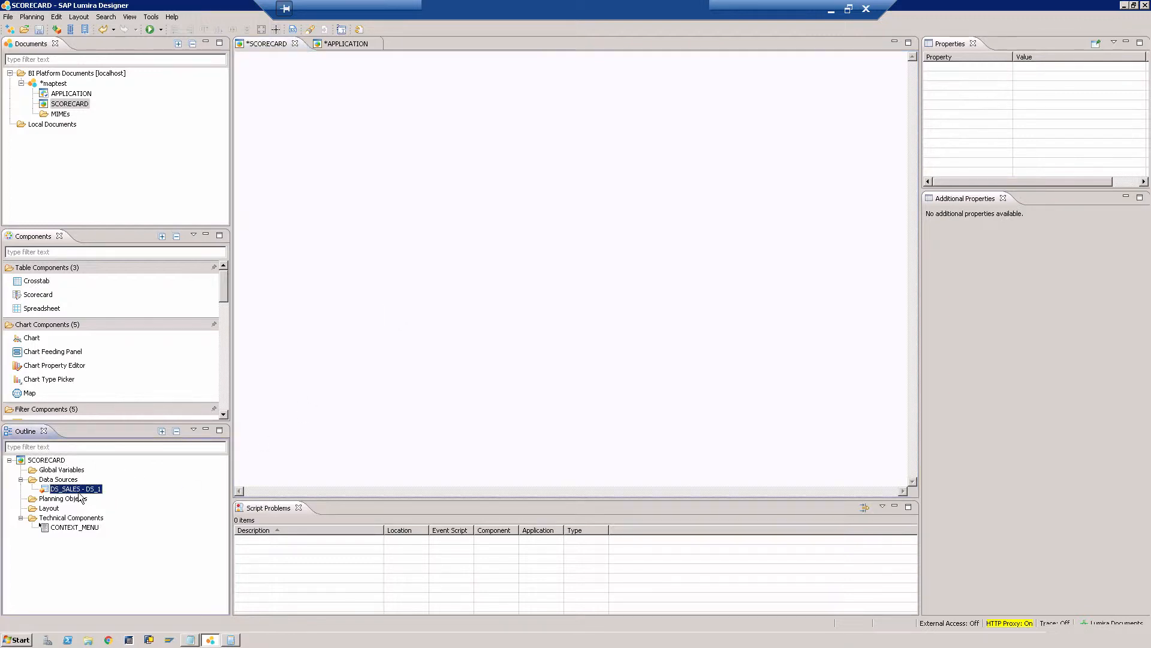
click(71, 488)
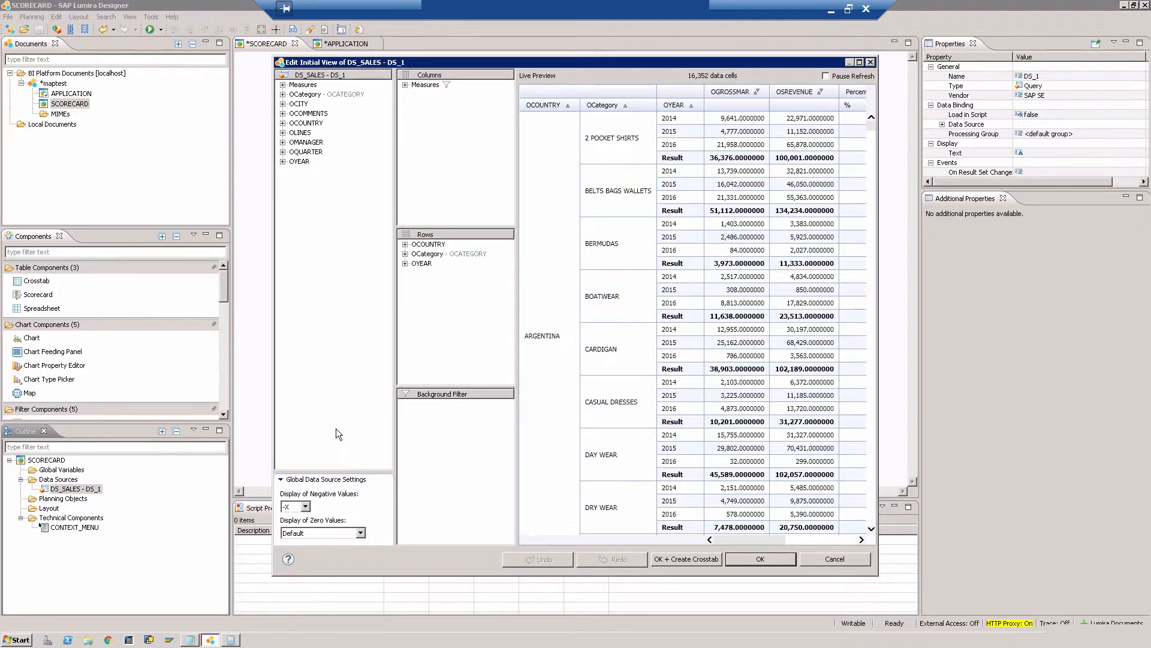
mouse_move(429, 253)
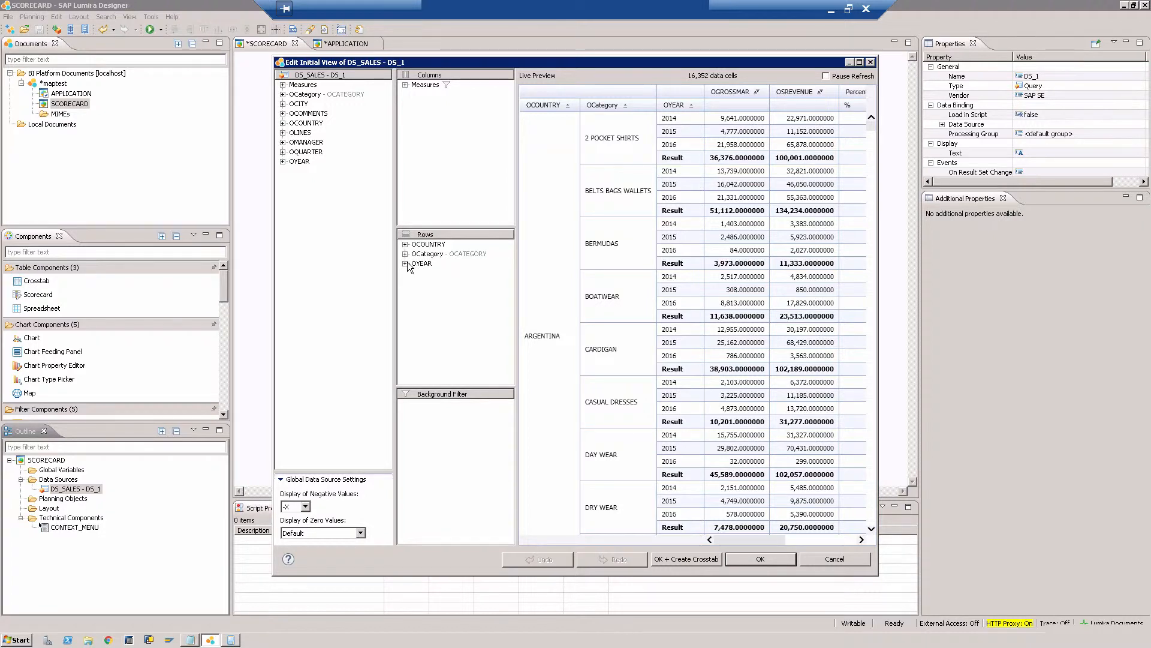
mouse_move(733, 163)
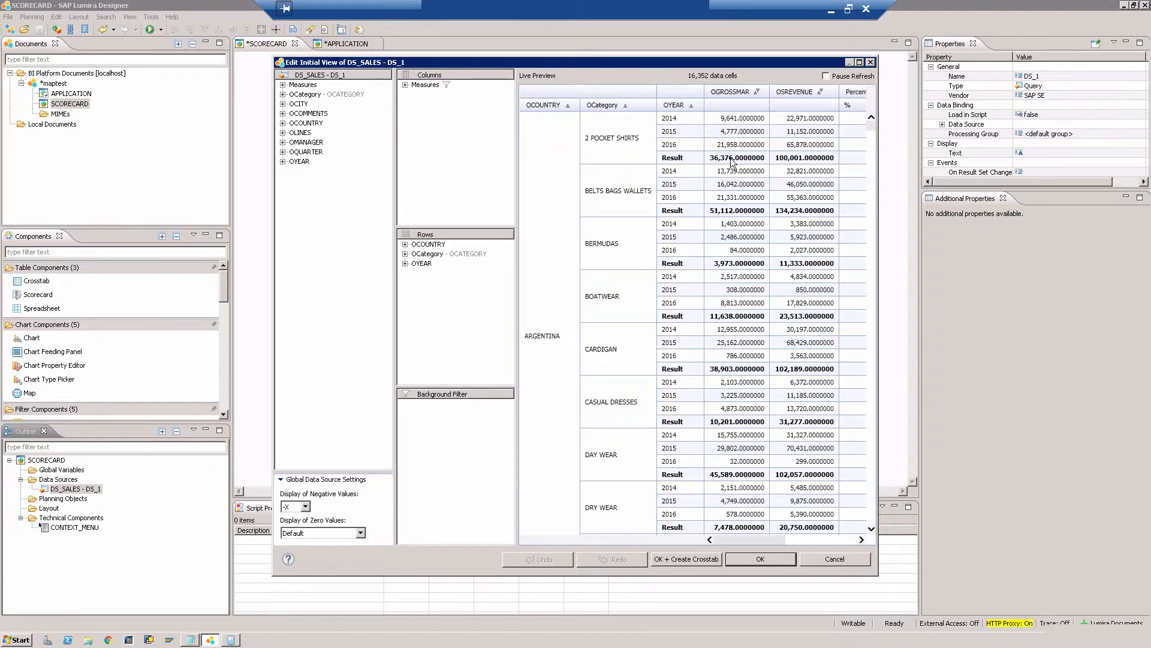
mouse_move(738, 541)
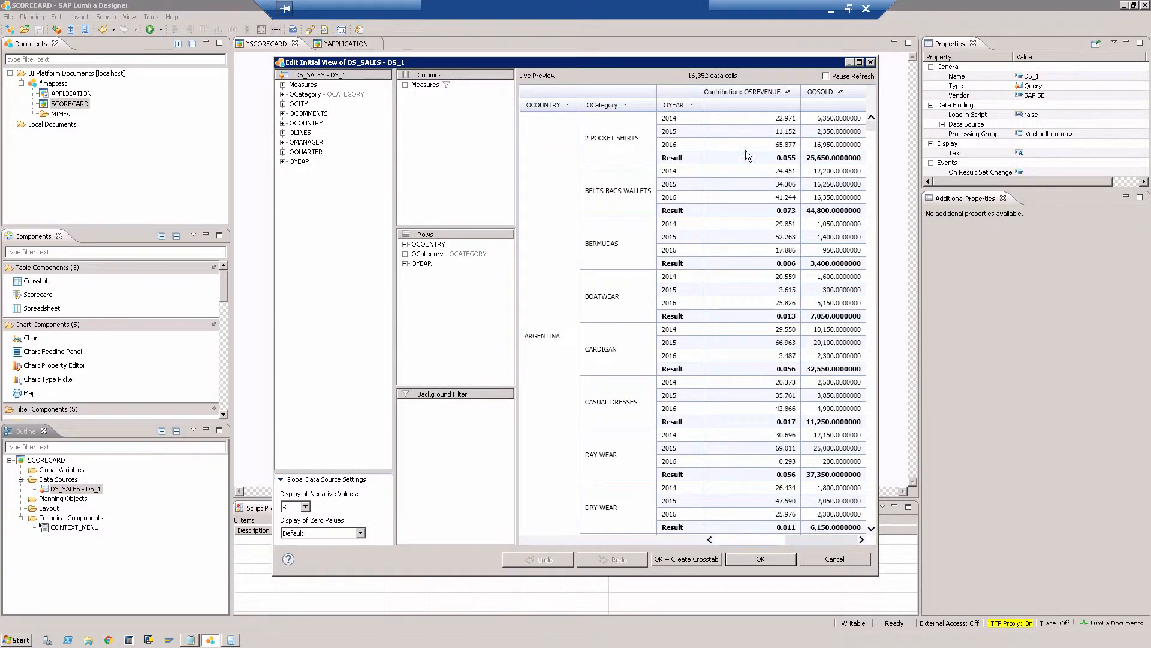
mouse_move(683, 319)
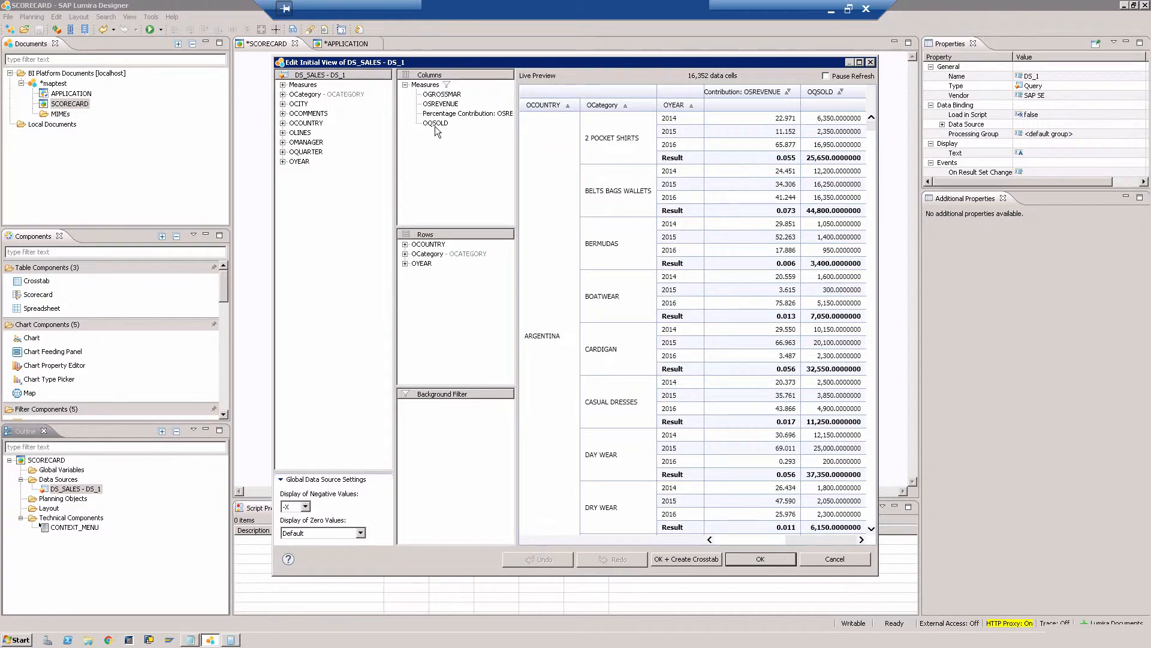
mouse_move(447, 111)
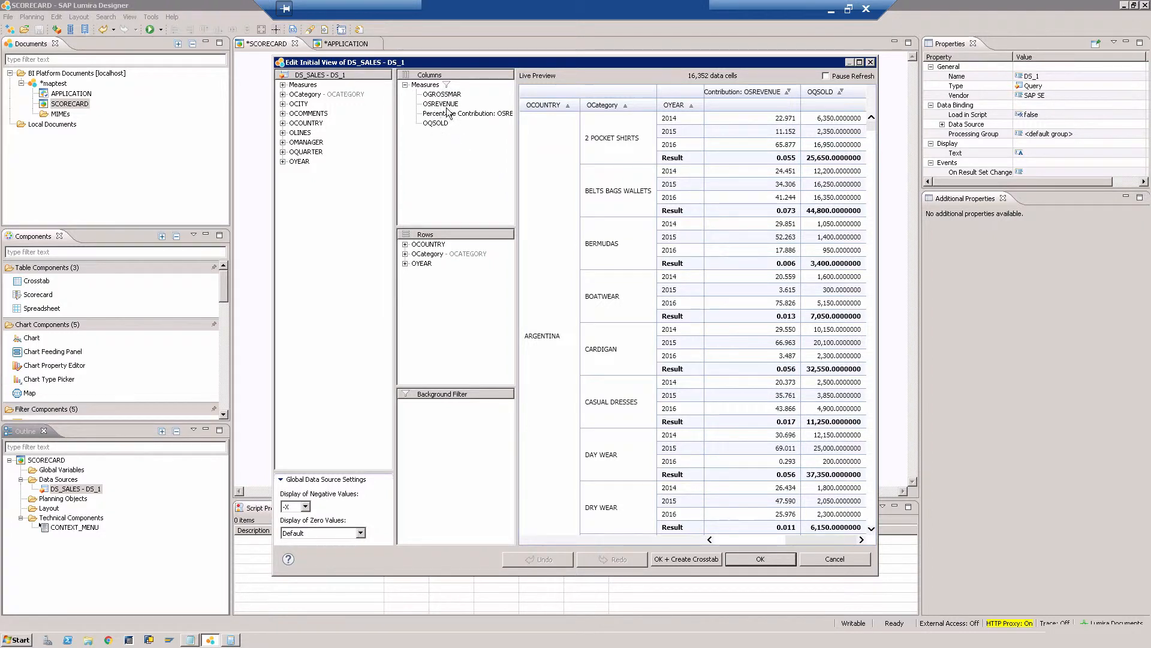
click(467, 113)
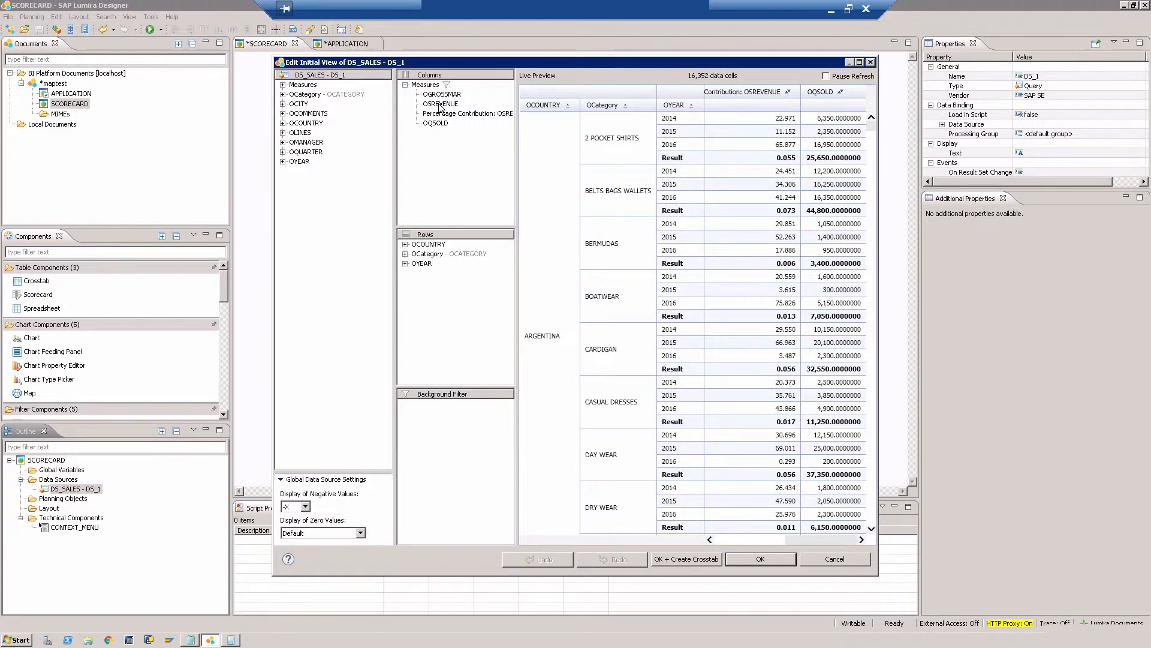
right_click(441, 104)
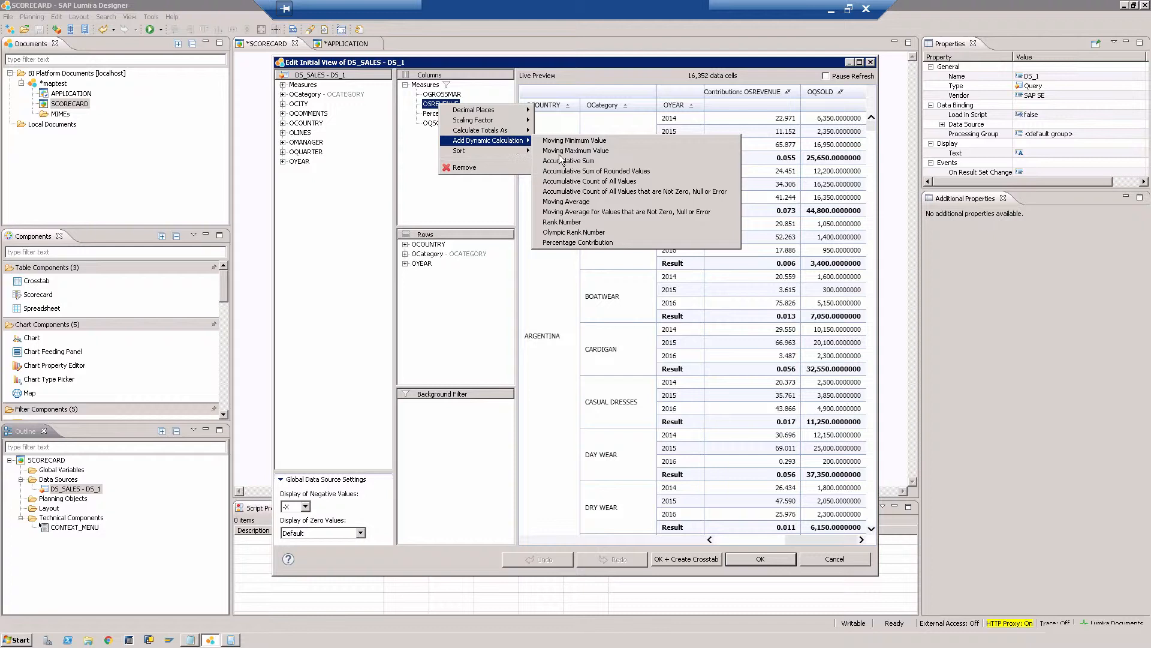
mouse_move(577, 242)
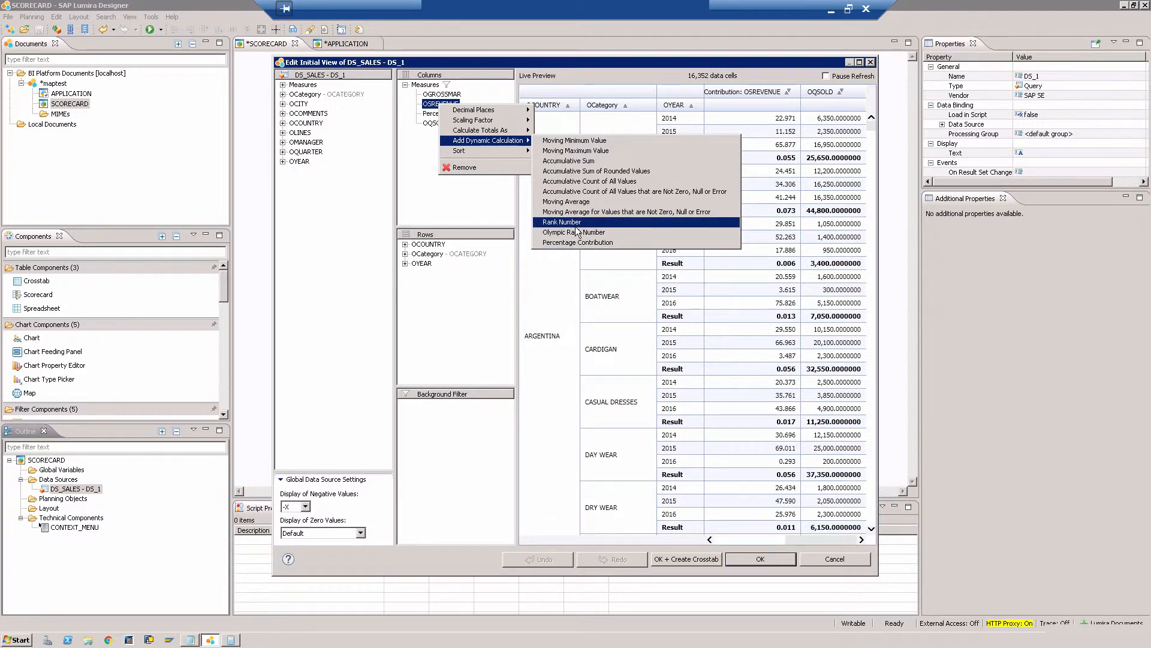
mouse_move(634, 191)
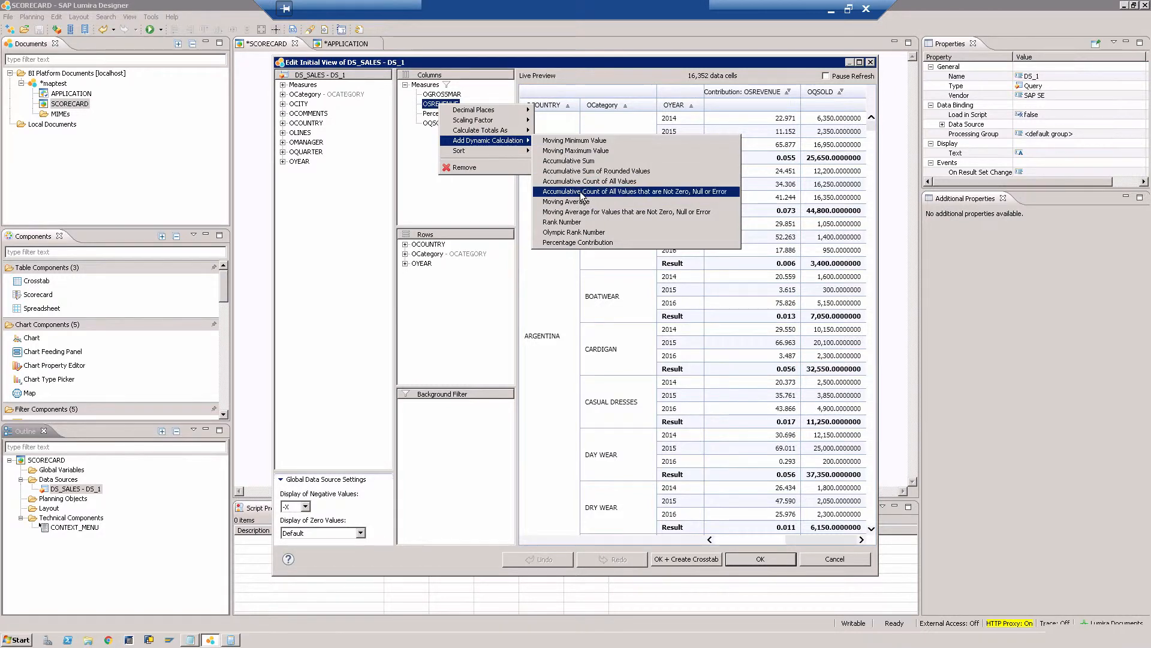
mouse_move(588, 181)
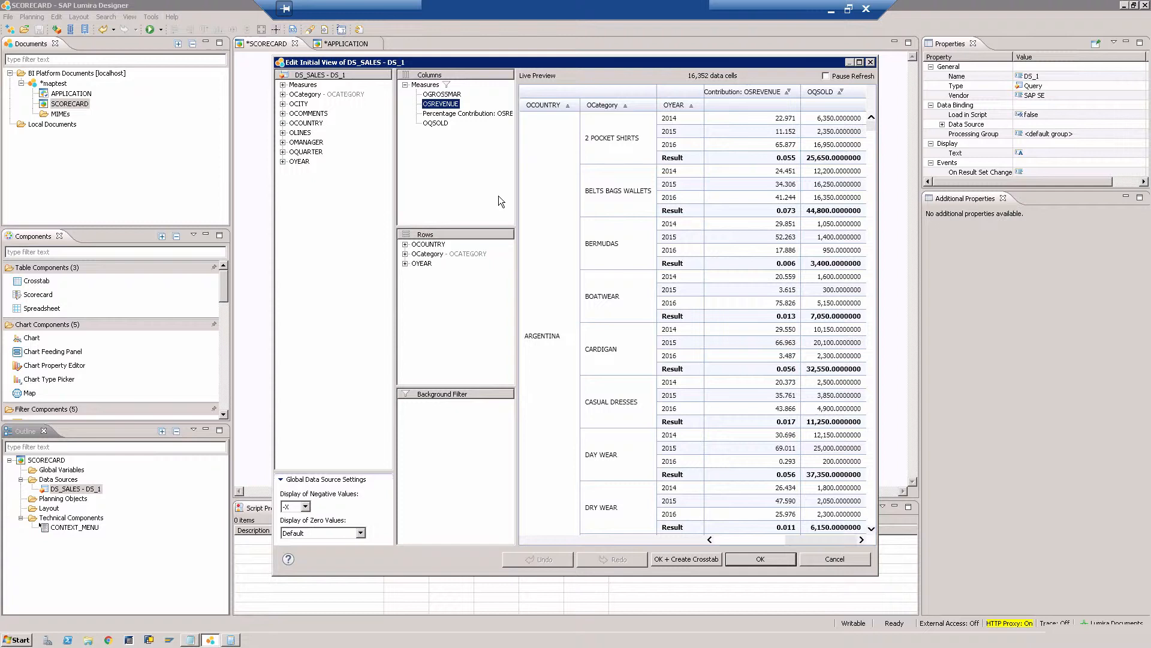
mouse_move(327, 180)
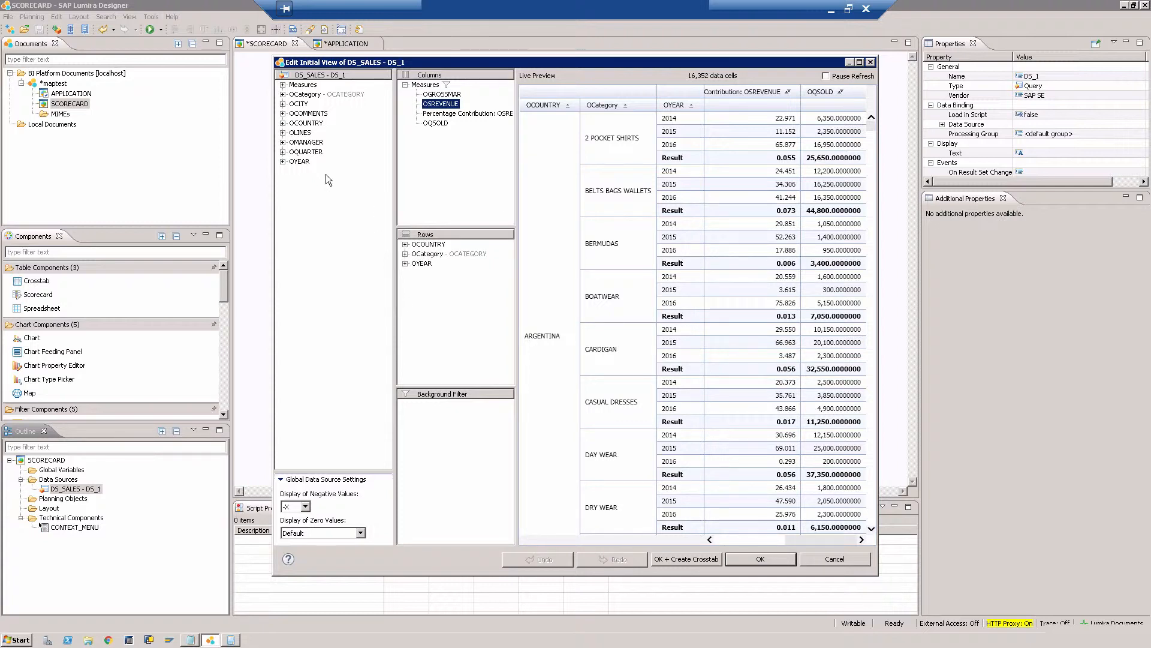
mouse_move(418, 310)
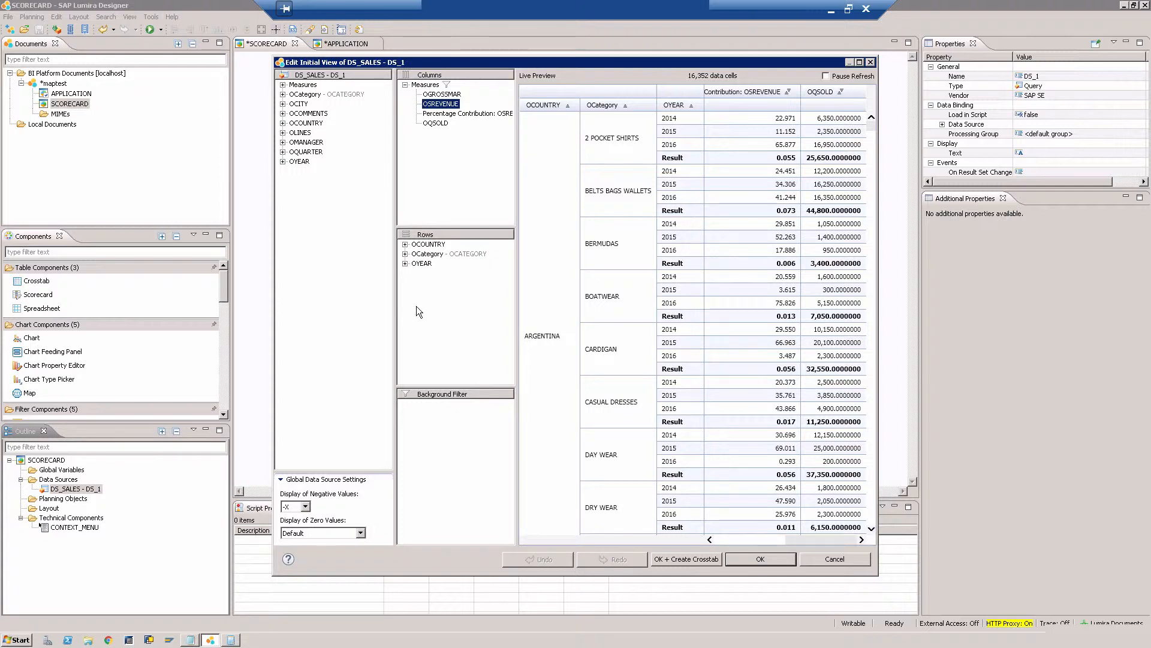
mouse_move(428, 297)
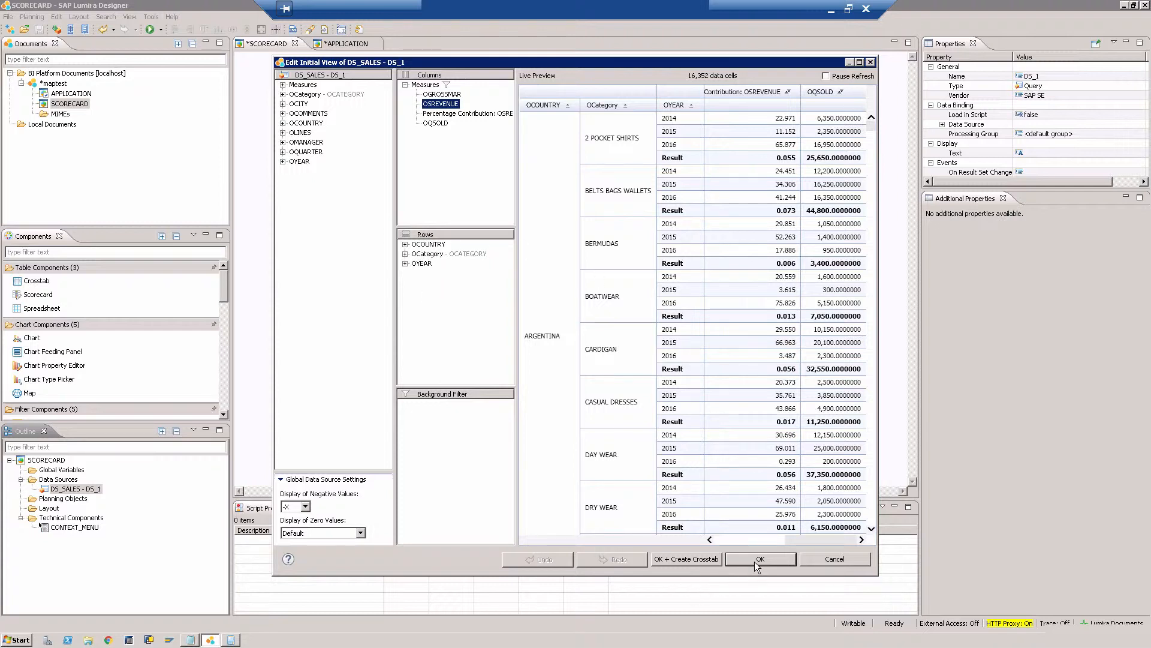
Step: Accept the DS_SALES initial view, returning to the empty SCORECARD layout
click(760, 559)
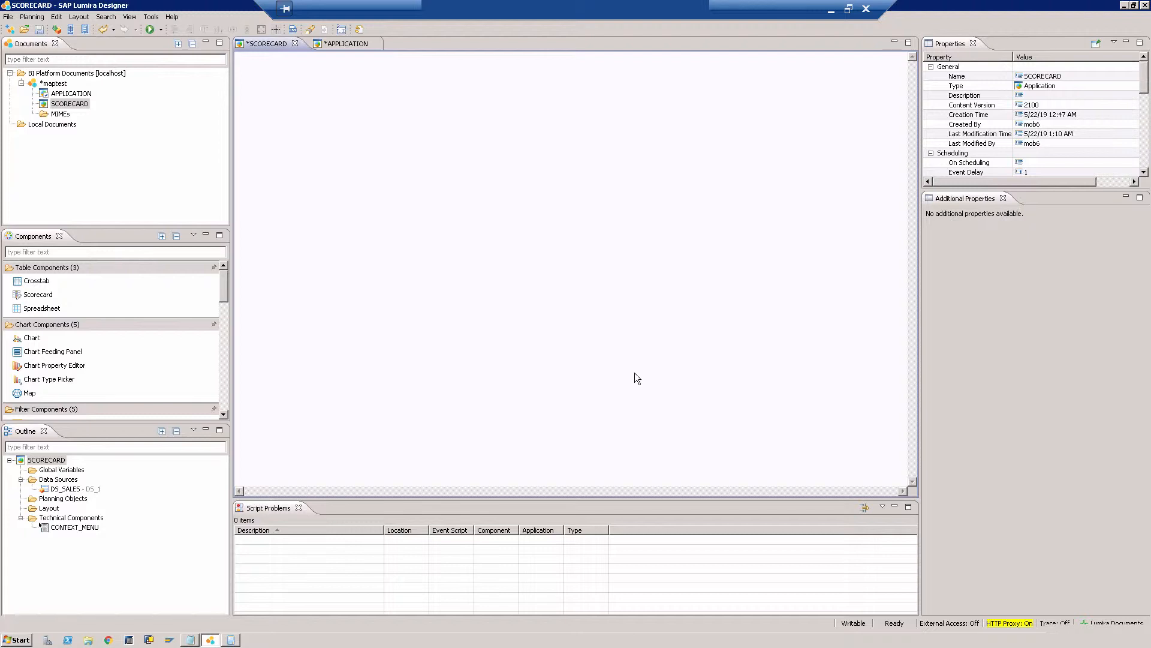
Step: Drop a Scorecard component onto the SCORECARD layout and dismiss the script error
click(37, 294)
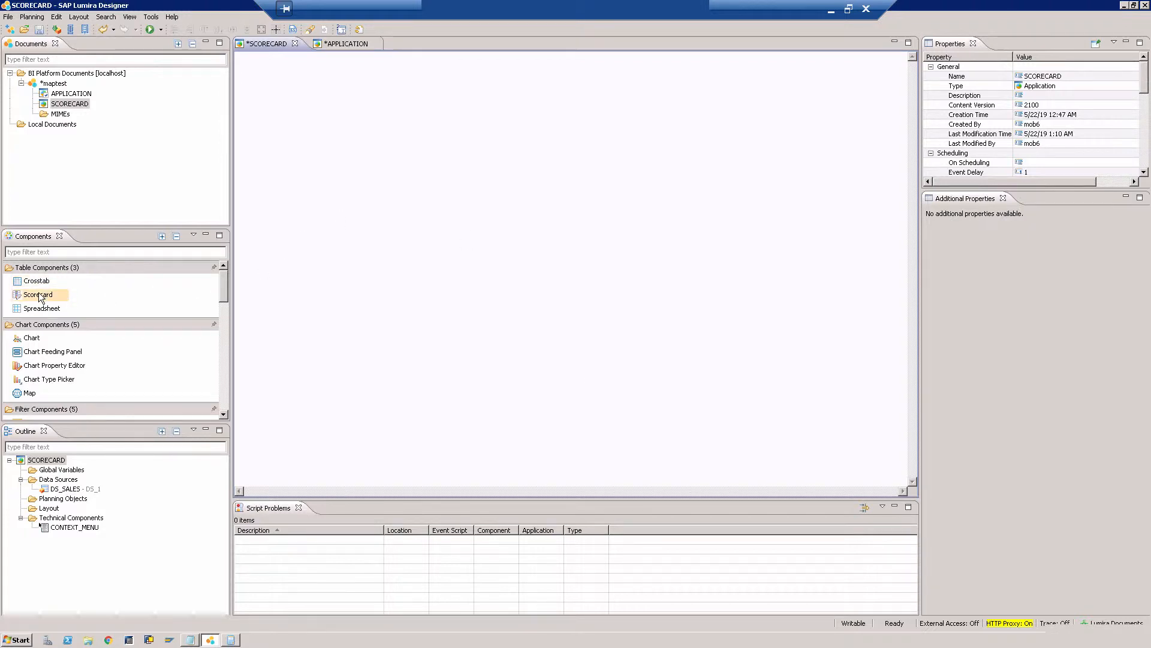
click(38, 294)
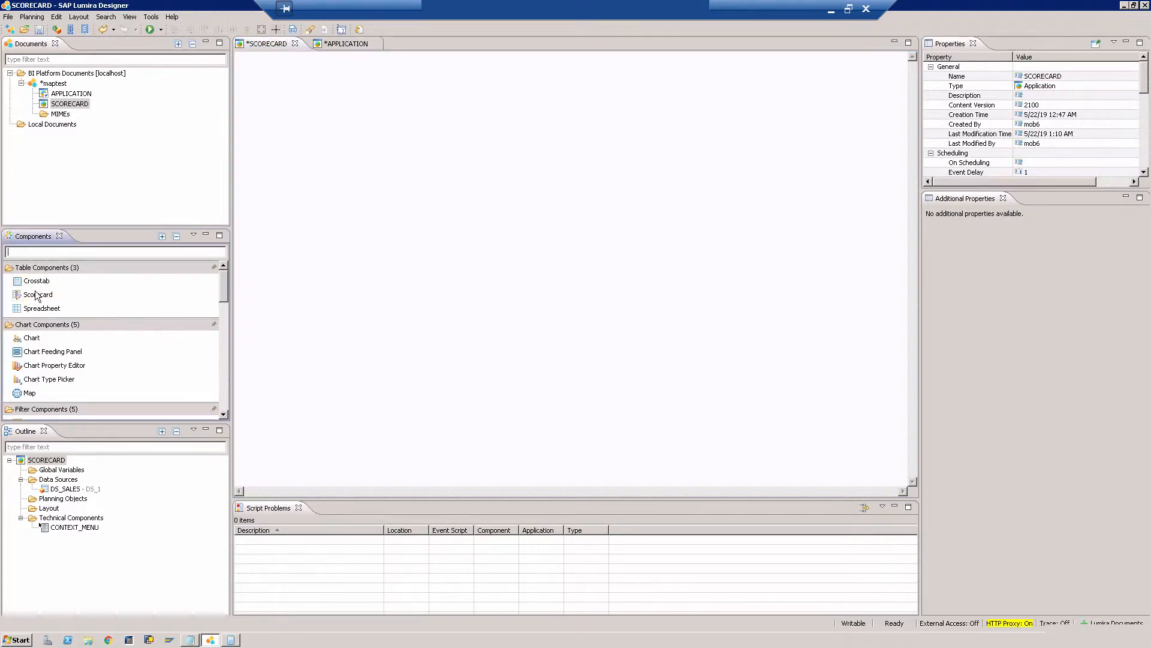
click(37, 295)
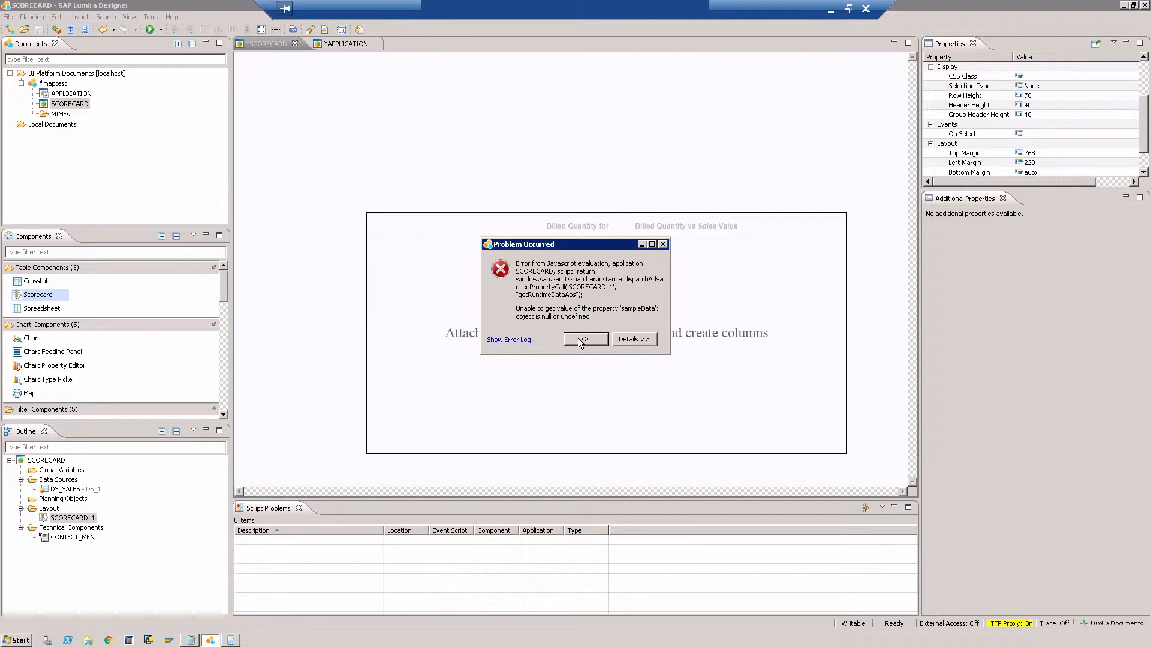
click(585, 338)
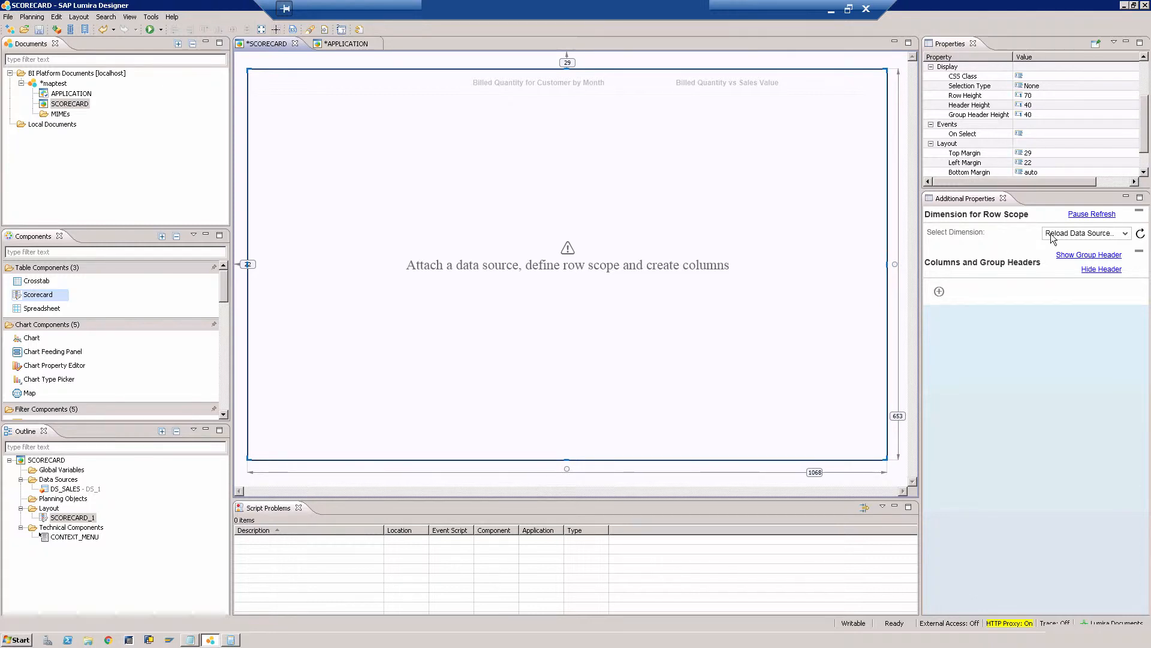
mouse_move(1026, 215)
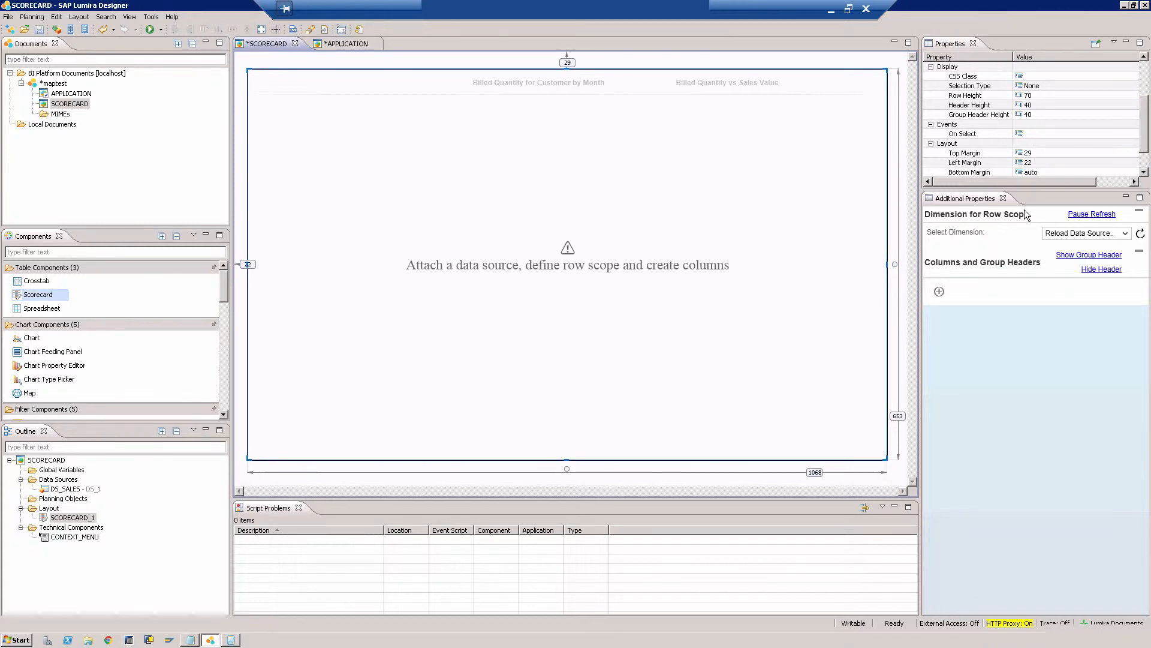
mouse_move(860, 216)
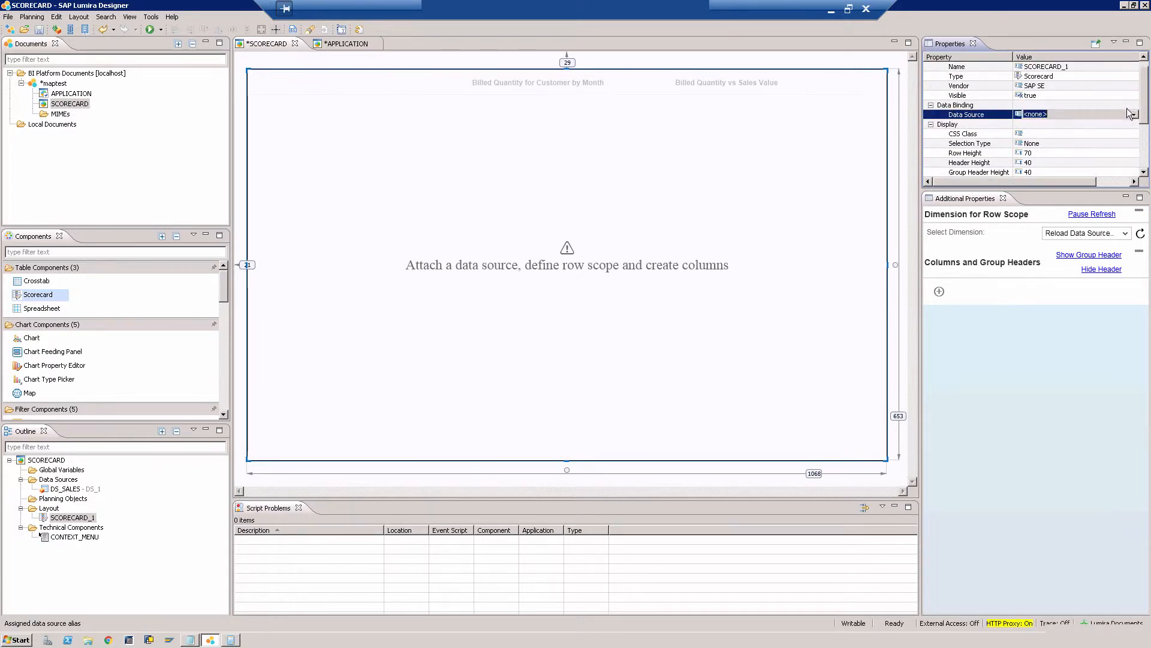
Step: Set SCORECARD_1's Data Source property to DS_1
click(1135, 114)
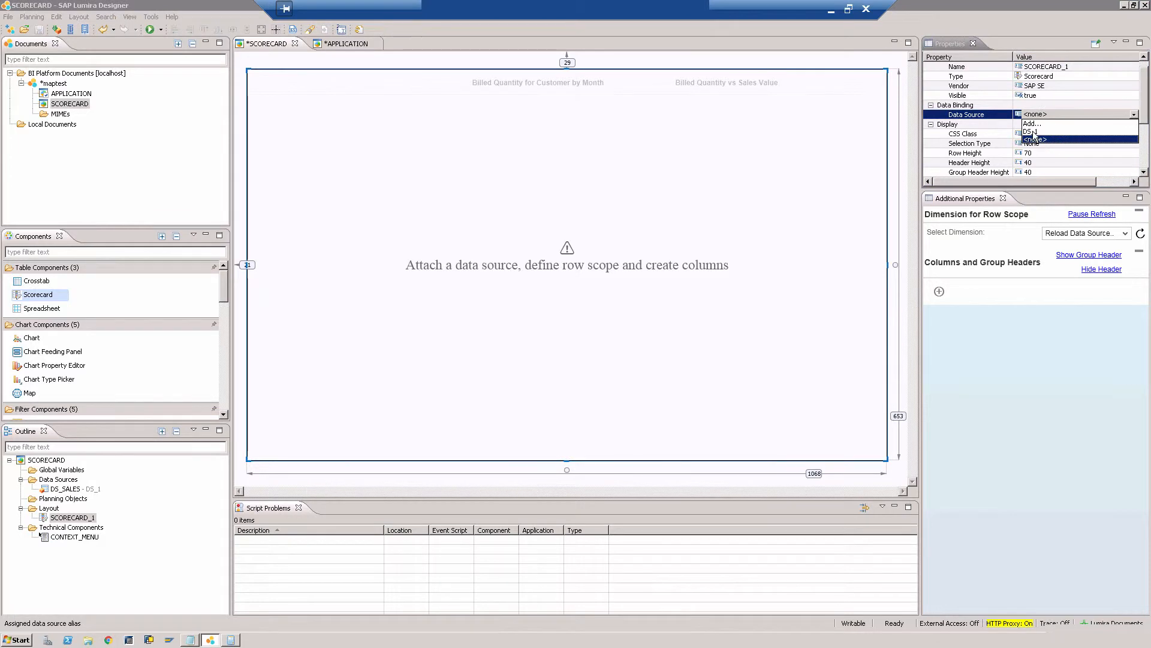
click(1031, 131)
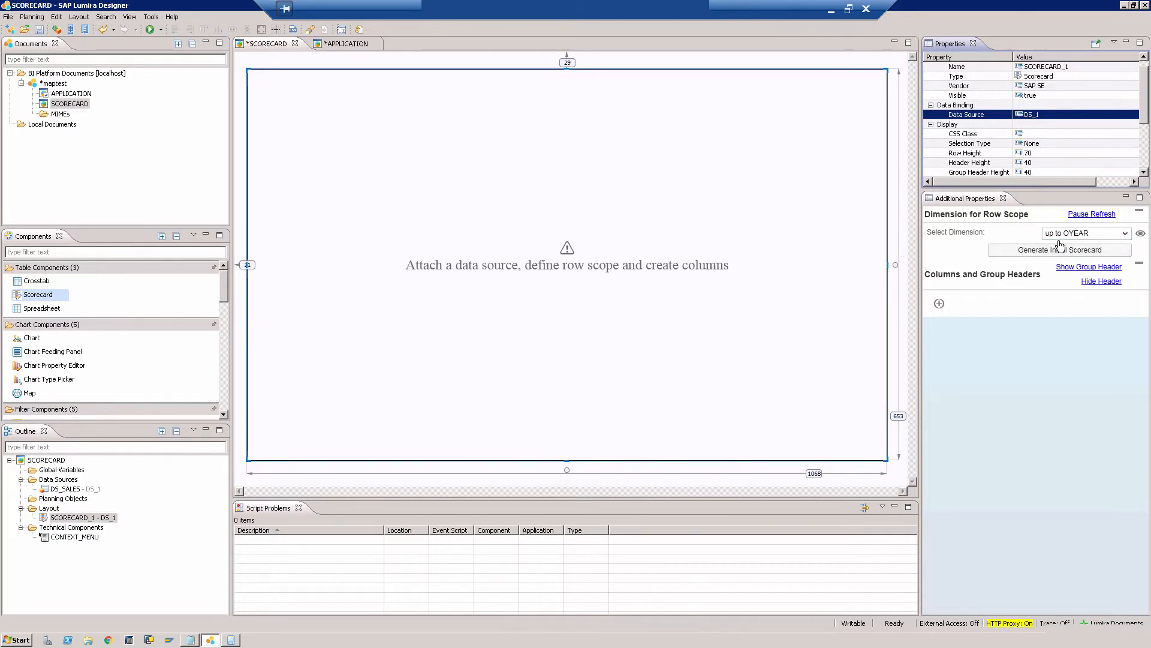
mouse_move(1037, 214)
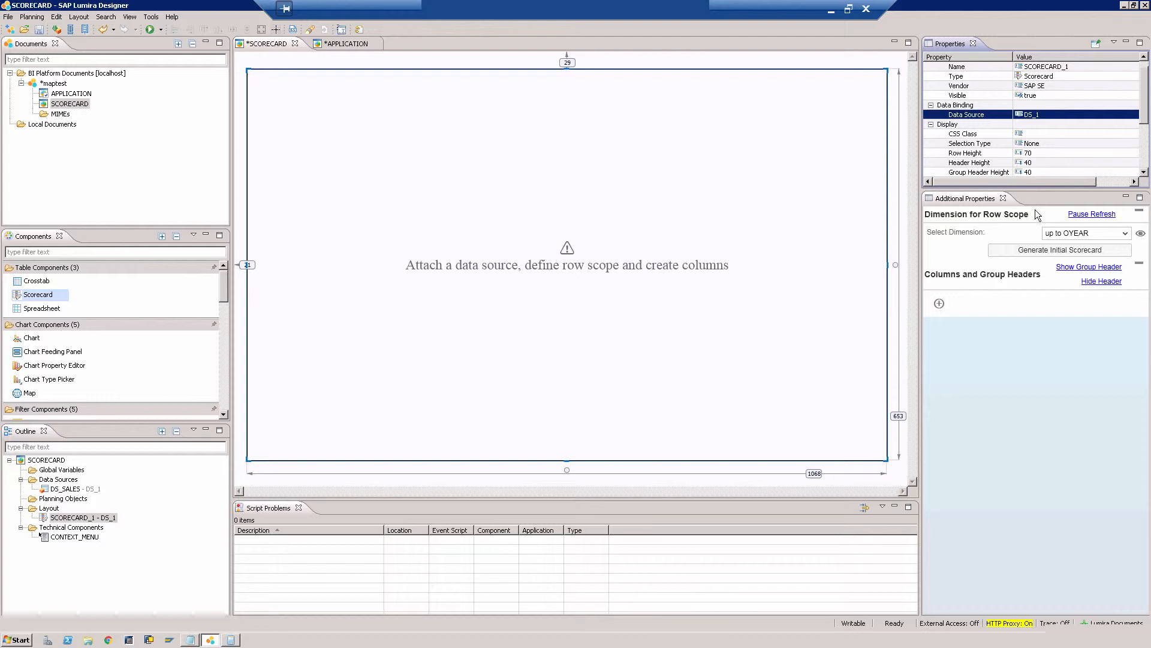
mouse_move(1028, 202)
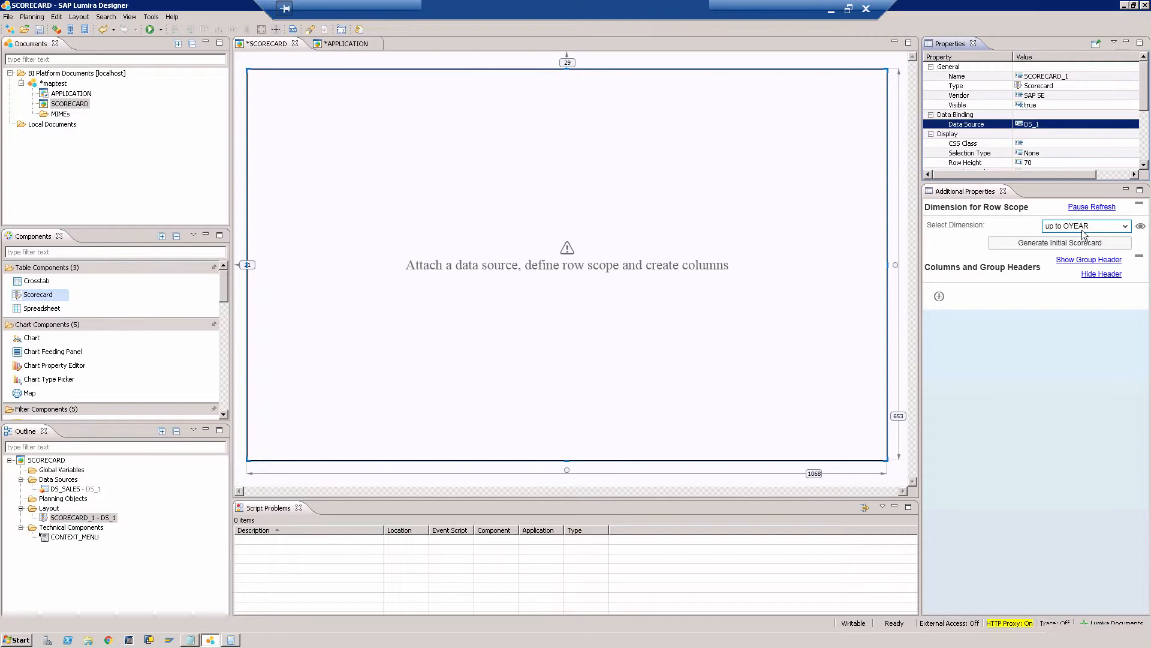
mouse_move(1092, 231)
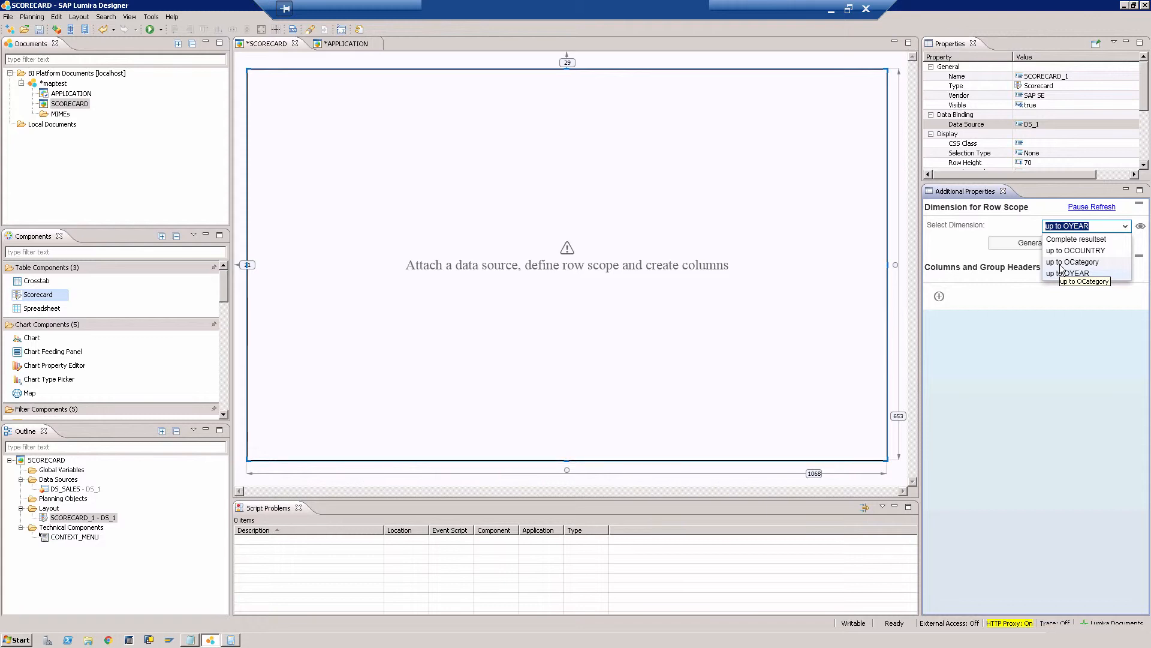
Step: Choose 'up to OCategory' as the scorecard's row scope dimension
click(1085, 281)
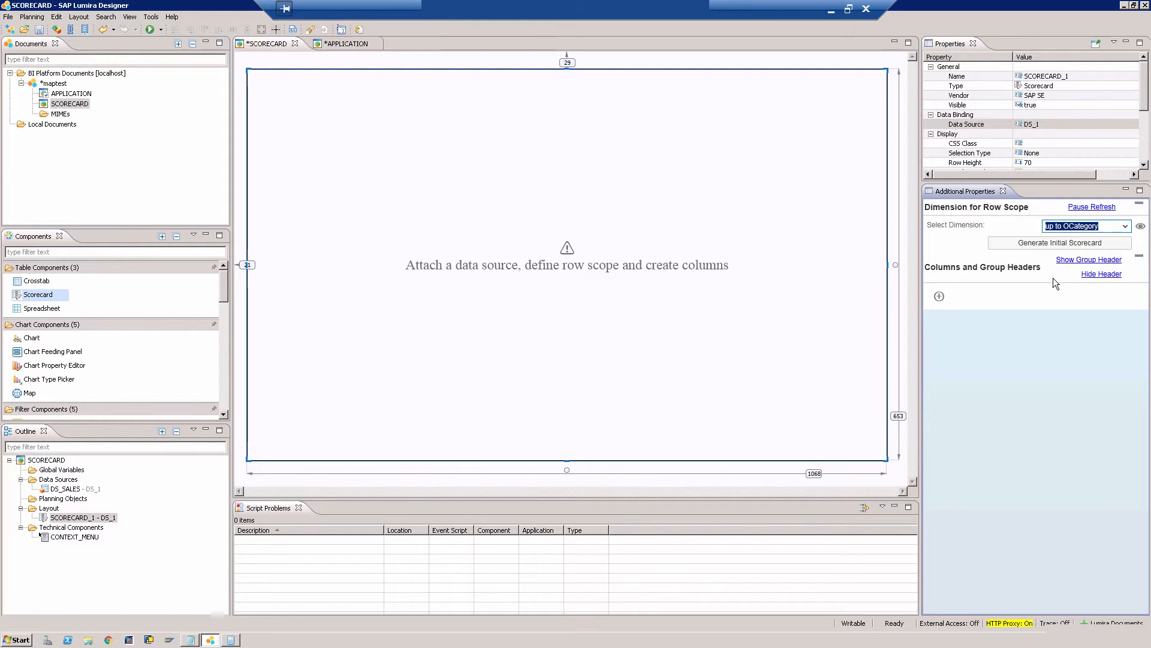
mouse_move(1037, 258)
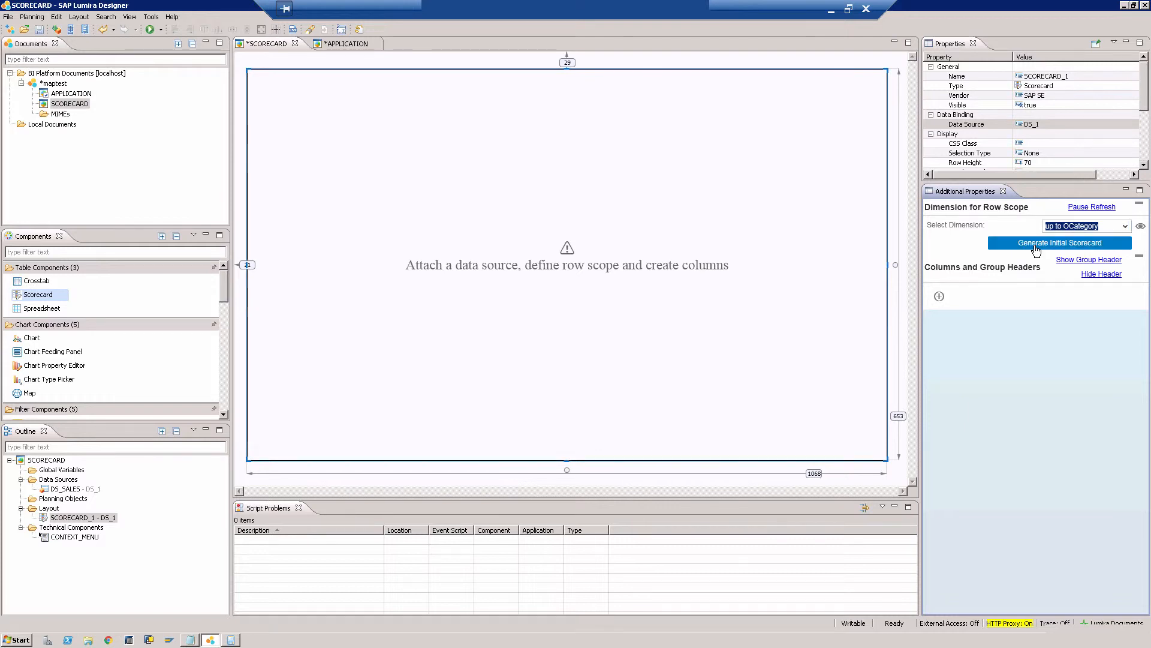
Step: Generate the initial scorecard, creating placeholder columns COLUMN_1 through COLUMN_5
click(1060, 243)
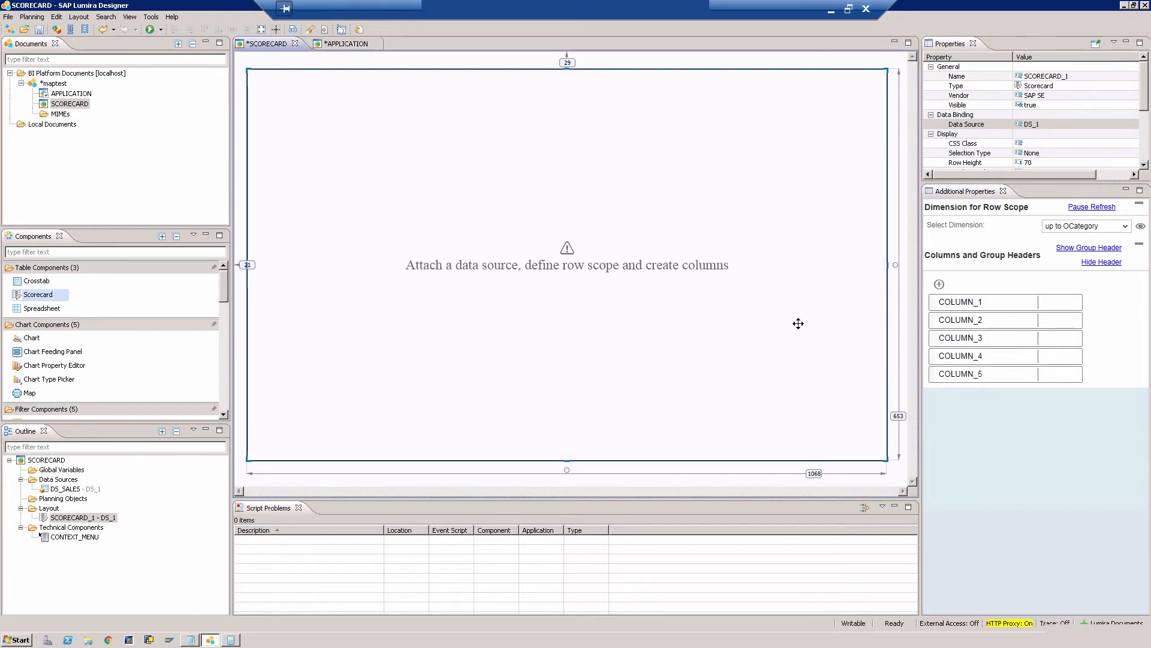
mouse_move(163, 42)
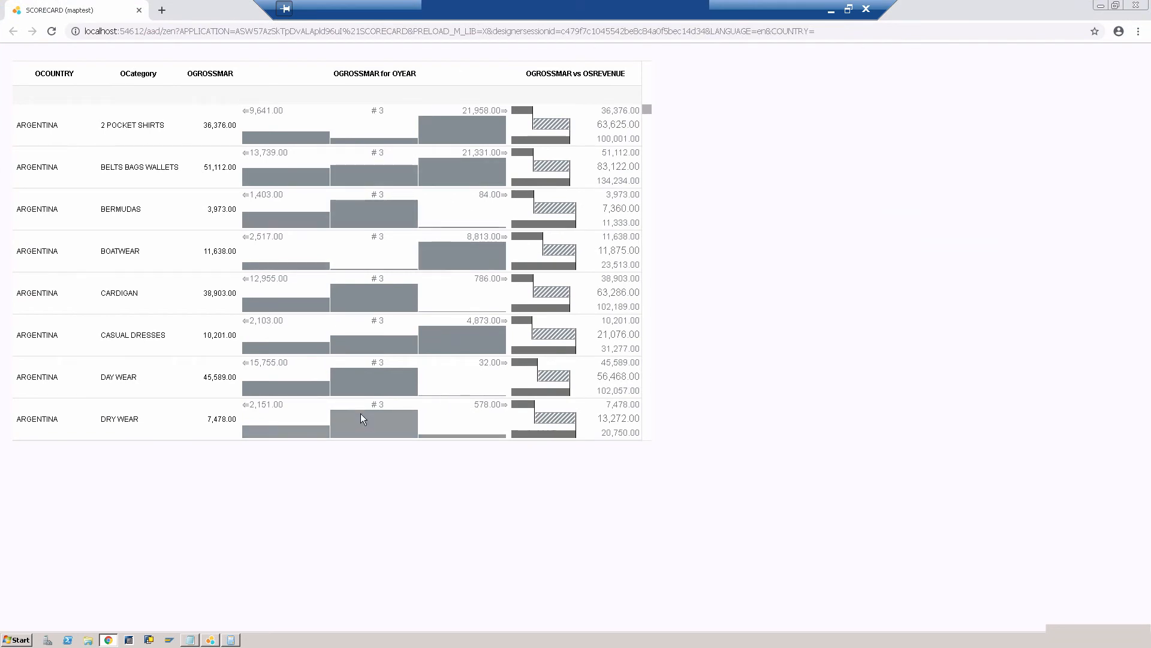
mouse_move(249, 416)
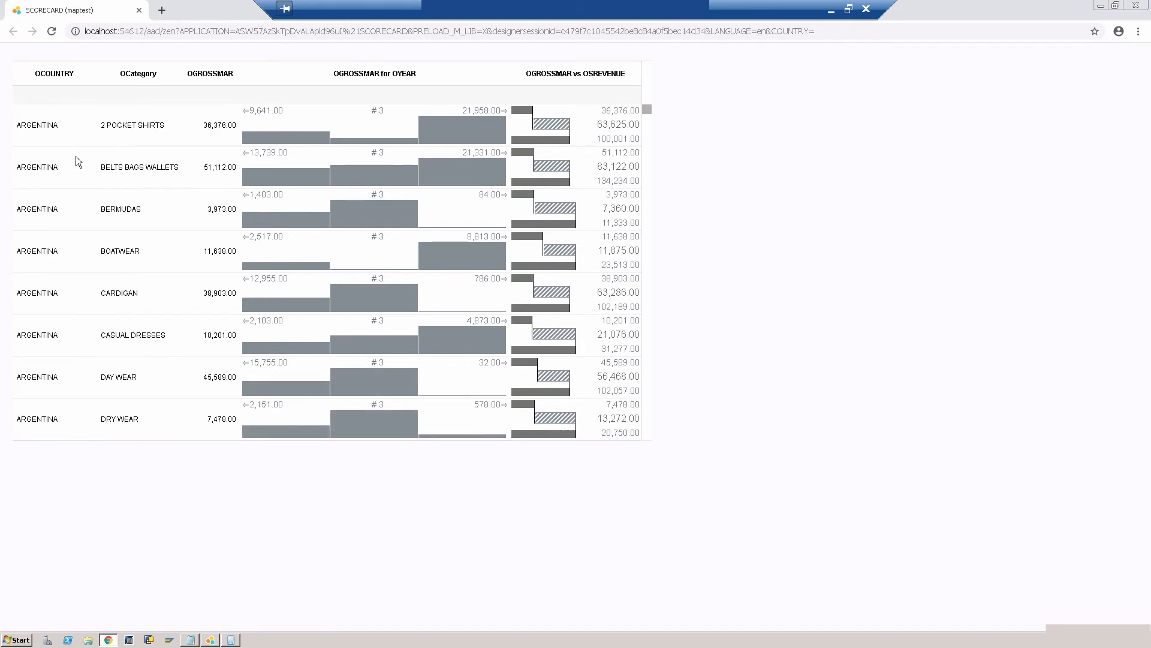
mouse_move(88, 213)
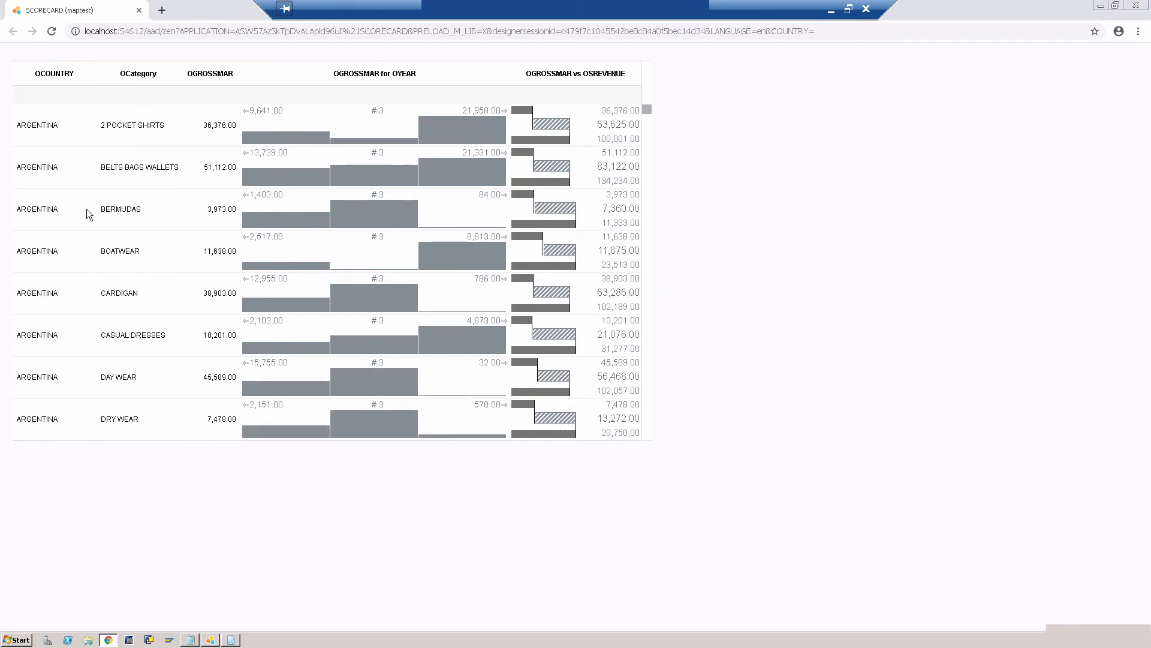
mouse_move(135, 234)
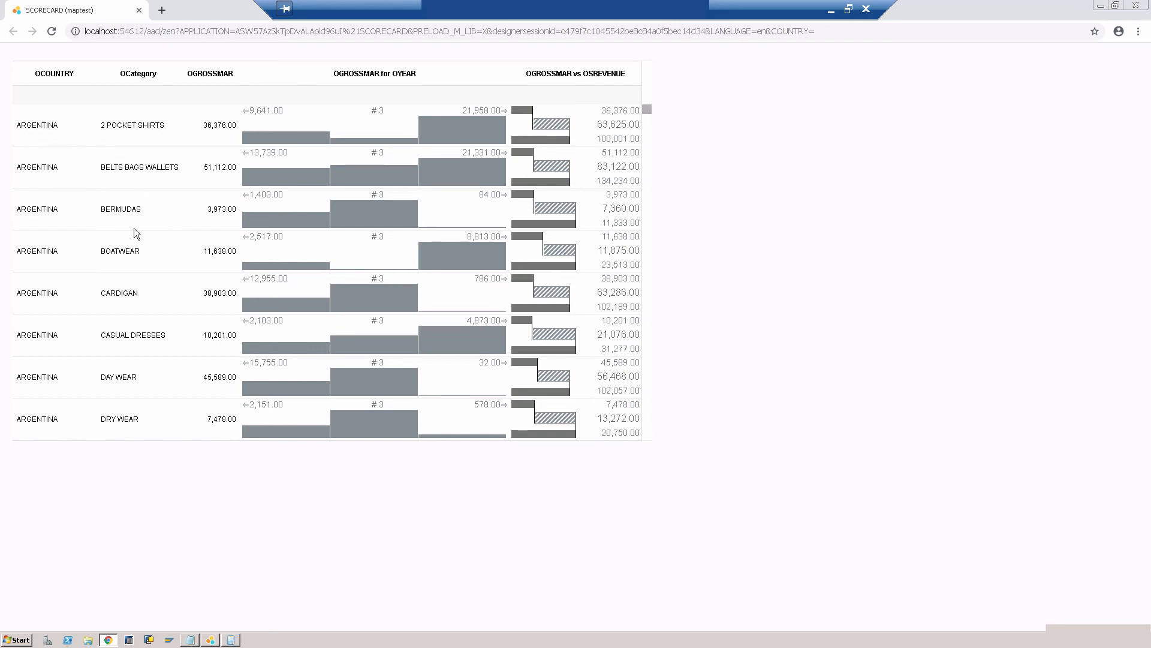
mouse_move(290, 317)
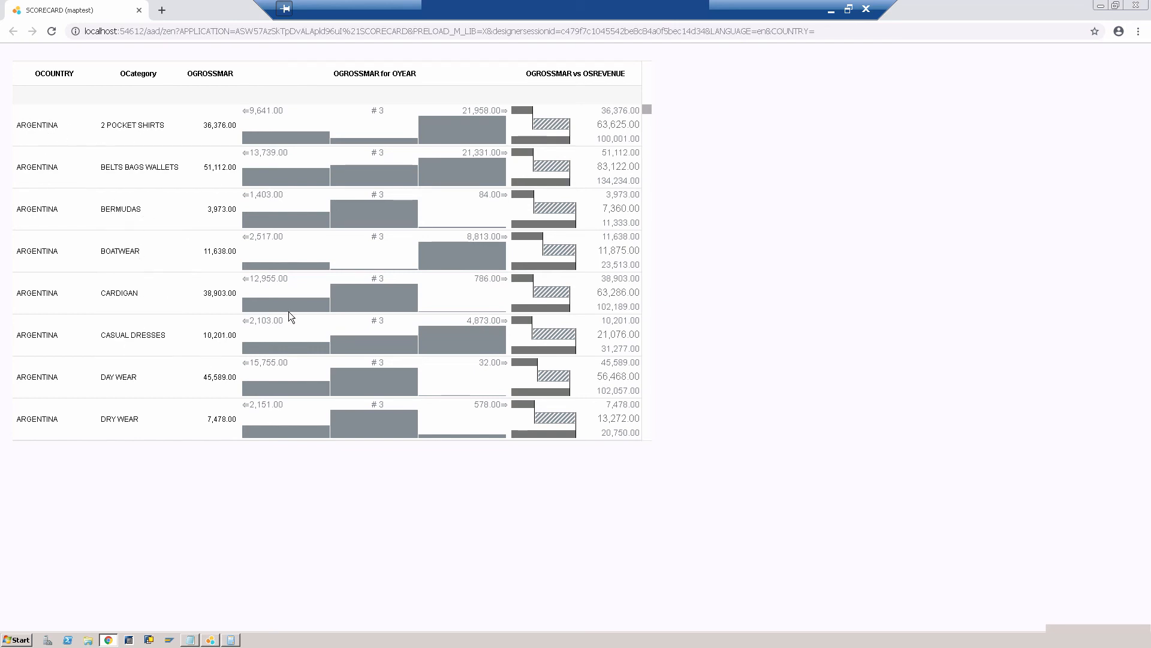